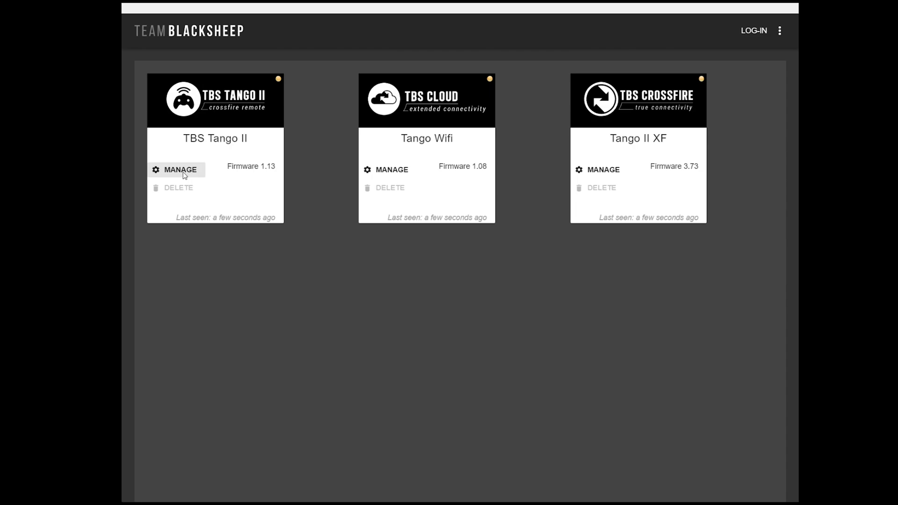
- Open the TBS Tango II device page from its device card
click(180, 169)
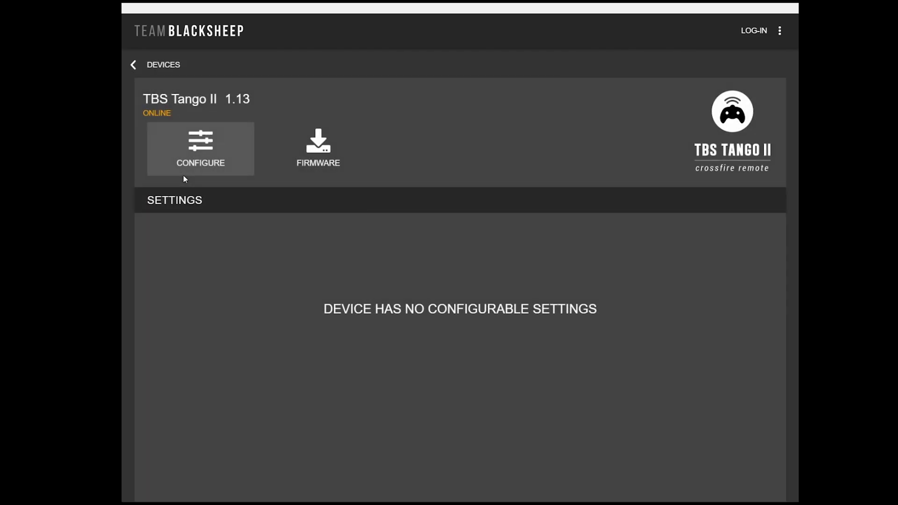
mouse_move(247, 93)
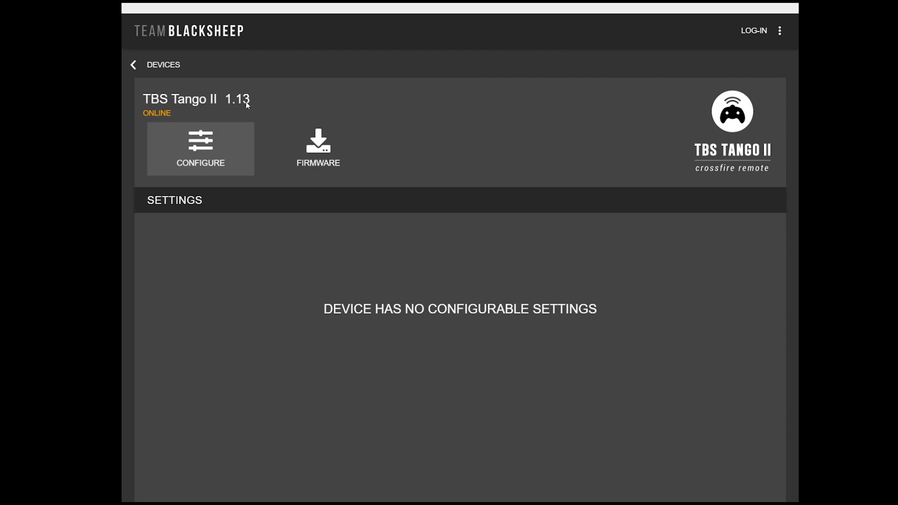
mouse_move(238, 103)
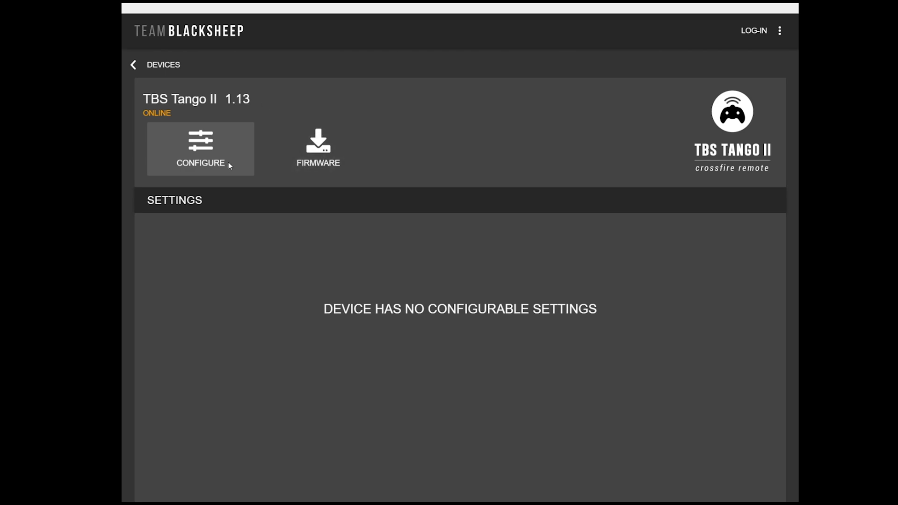
mouse_move(715, 80)
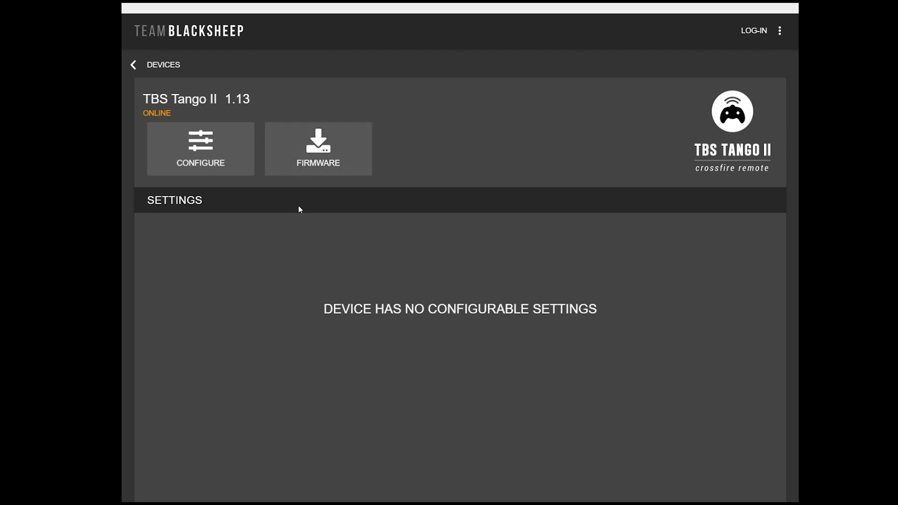
- Show the Tango II firmware list, offering only FreedomTX Tango II 1.01
click(318, 149)
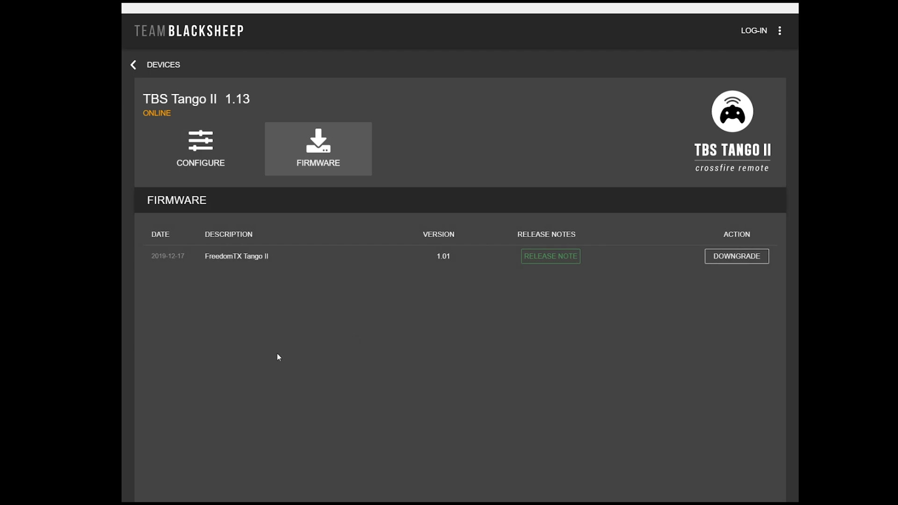
mouse_move(308, 408)
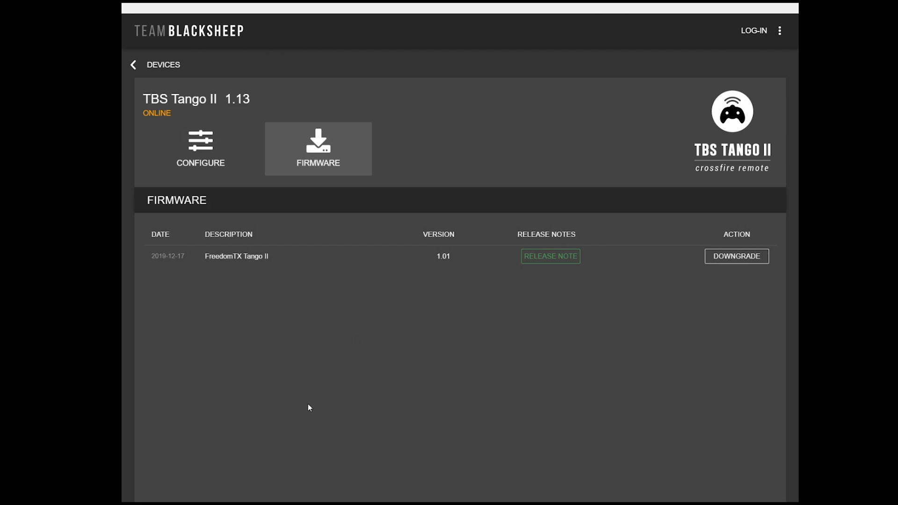
mouse_move(288, 425)
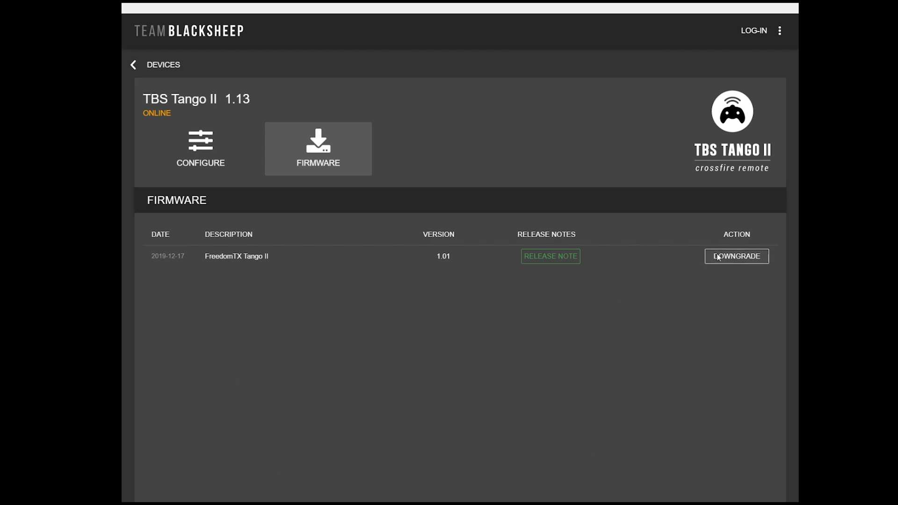
mouse_move(534, 251)
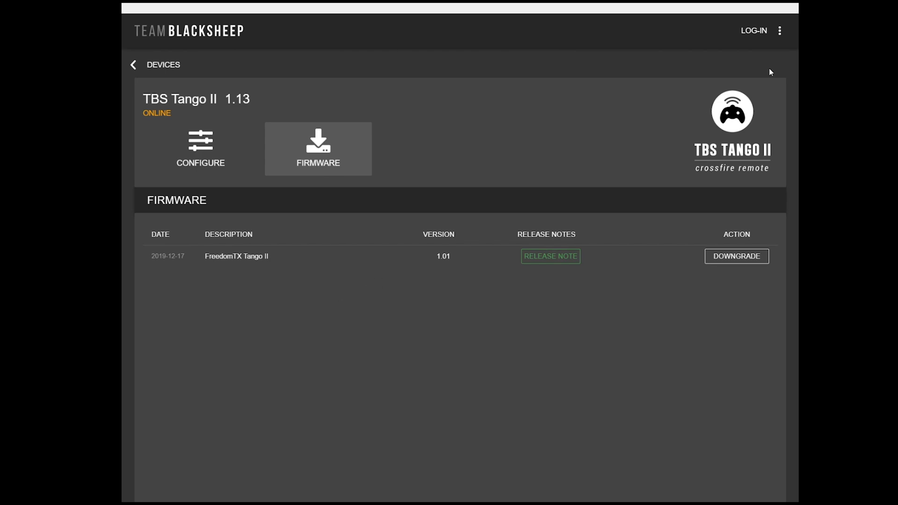
mouse_move(779, 30)
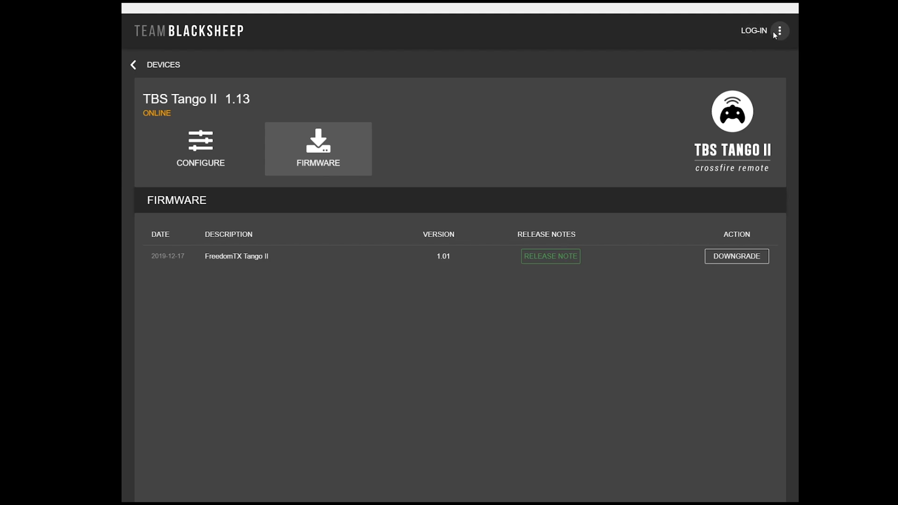
- Turn on Include beta firmware in Settings and save, revealing betas 1.10–1.13
click(778, 31)
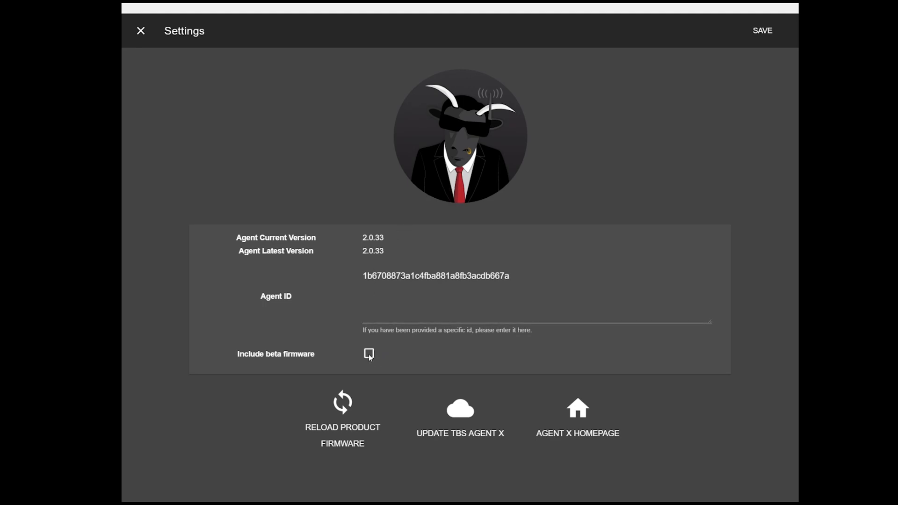
click(368, 354)
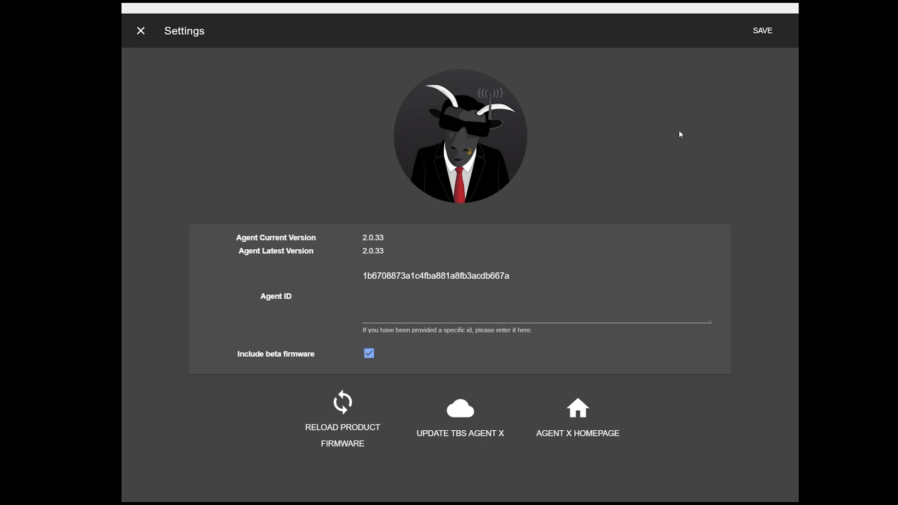
click(763, 30)
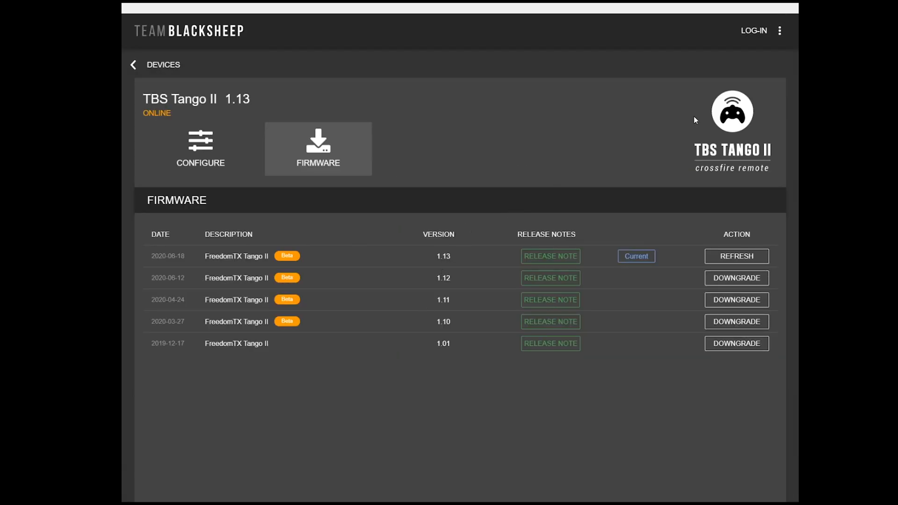
- Reload product firmware files from Settings, confirm the refresh, and save
click(780, 30)
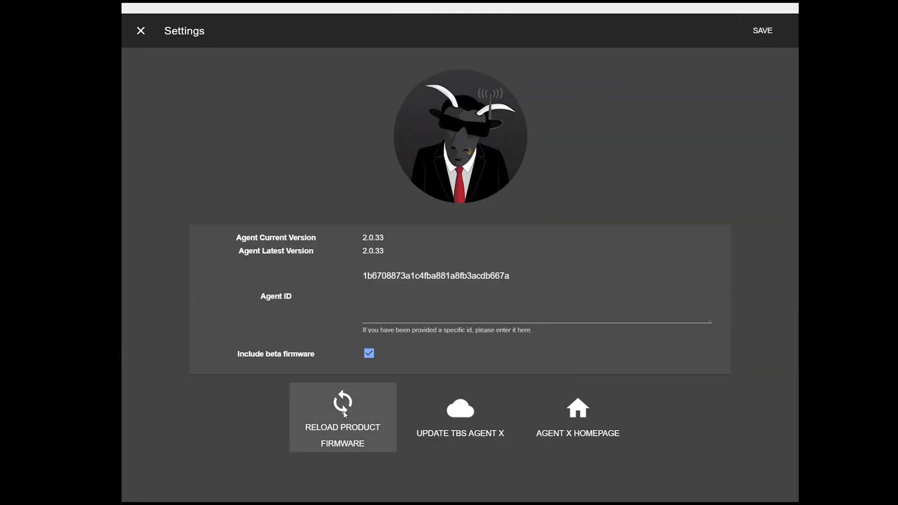
click(342, 417)
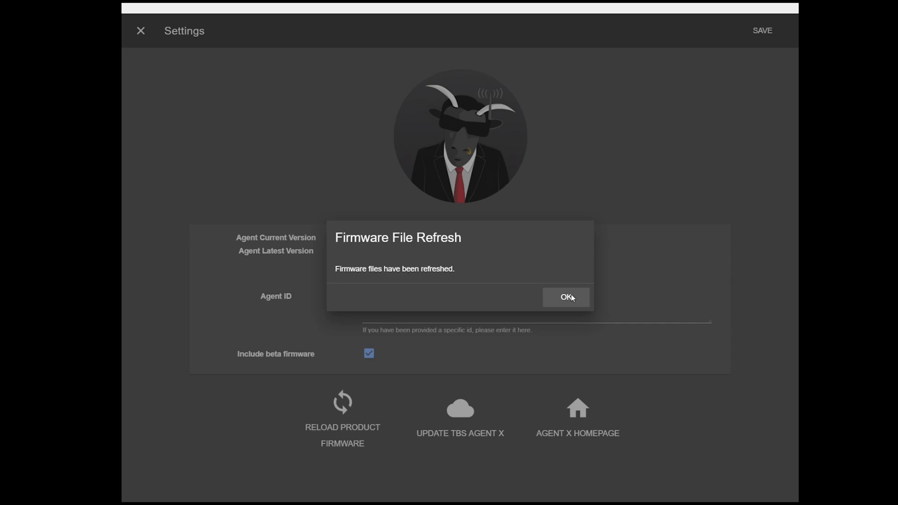
click(565, 298)
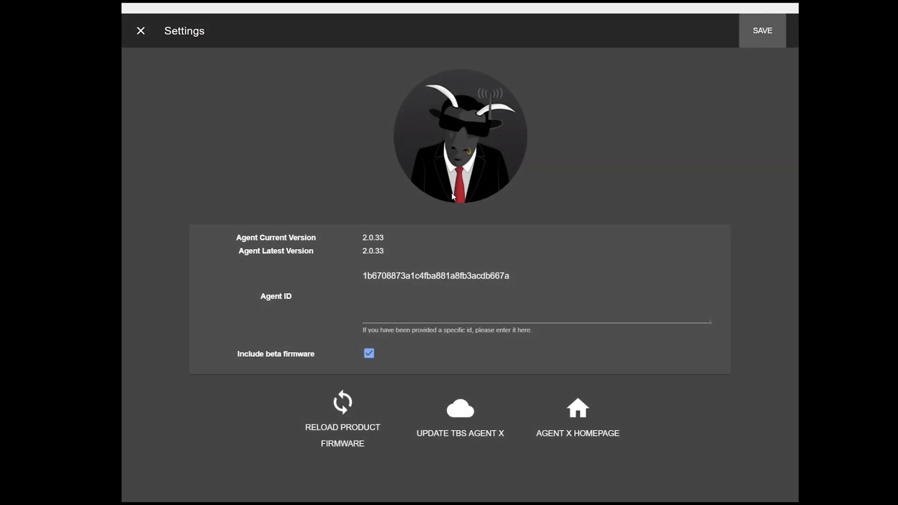
click(140, 30)
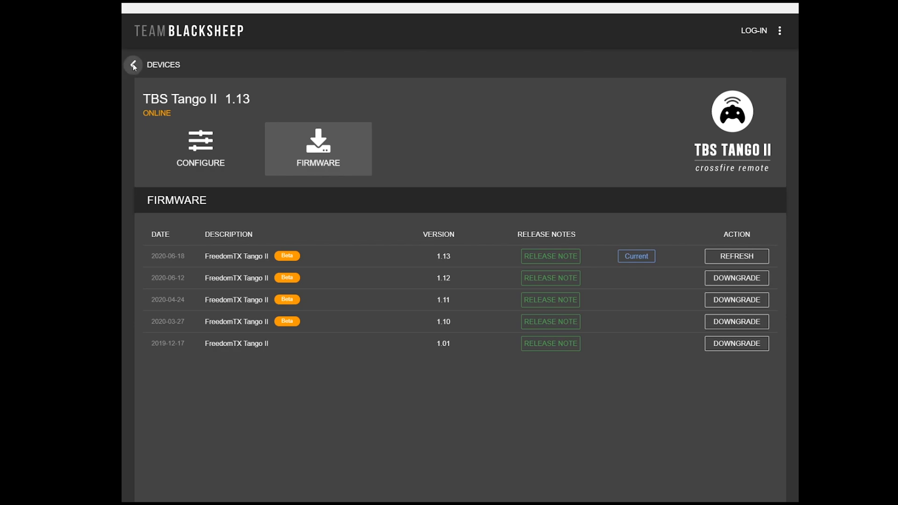
mouse_move(138, 67)
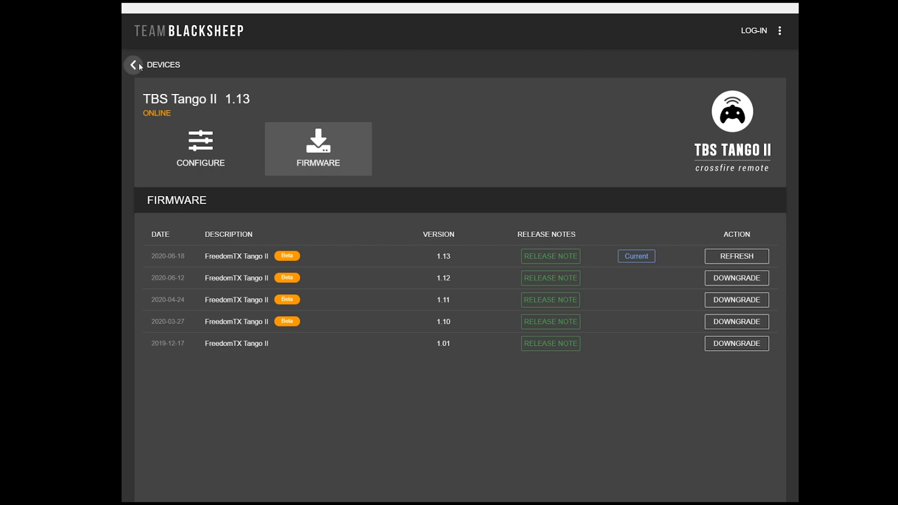
mouse_move(139, 71)
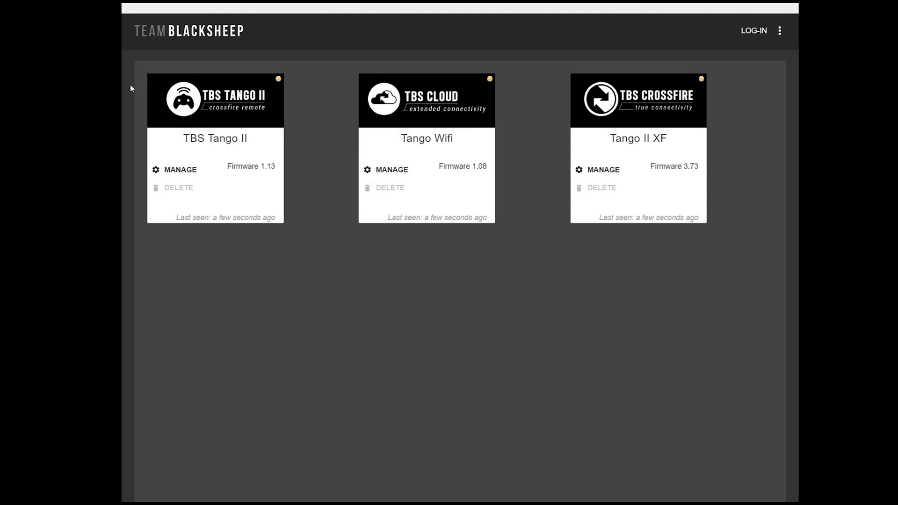
mouse_move(657, 176)
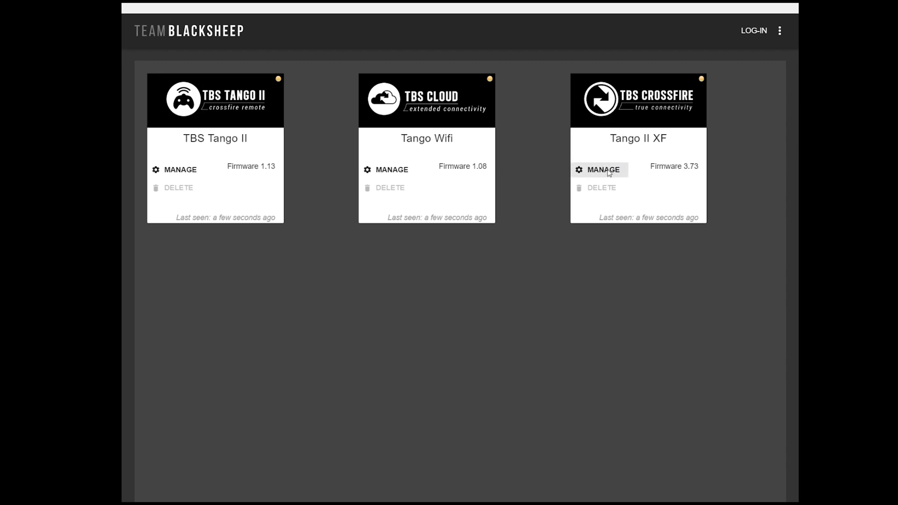
- Open the Tango II XF firmware list showing Crossfire Micro TX 3.73 down to 3.53
click(601, 170)
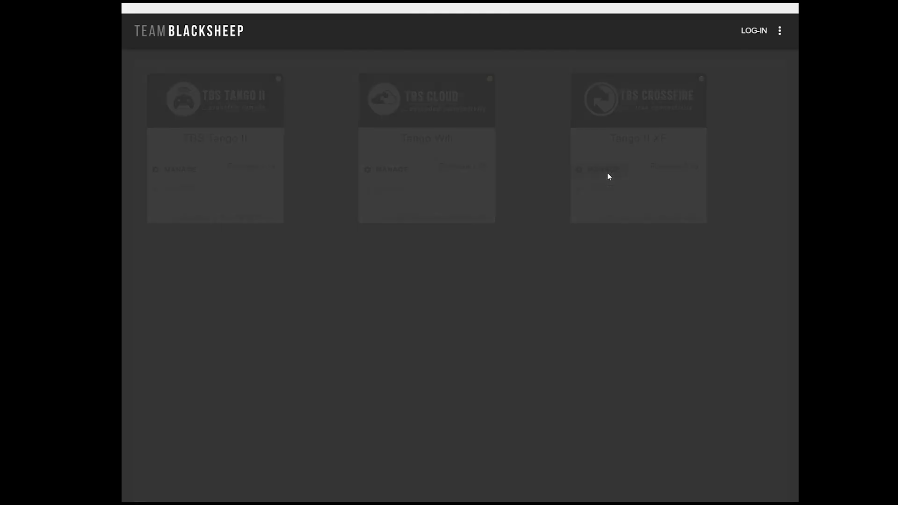
click(638, 175)
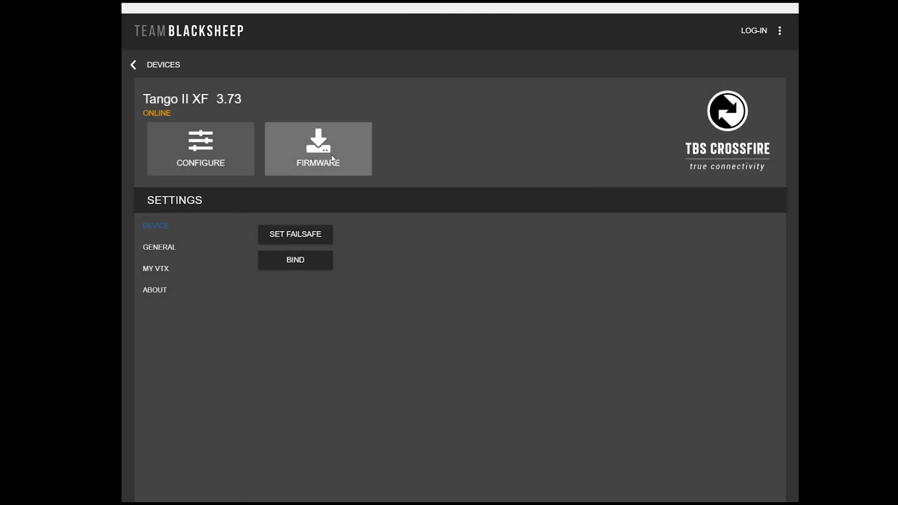
click(318, 148)
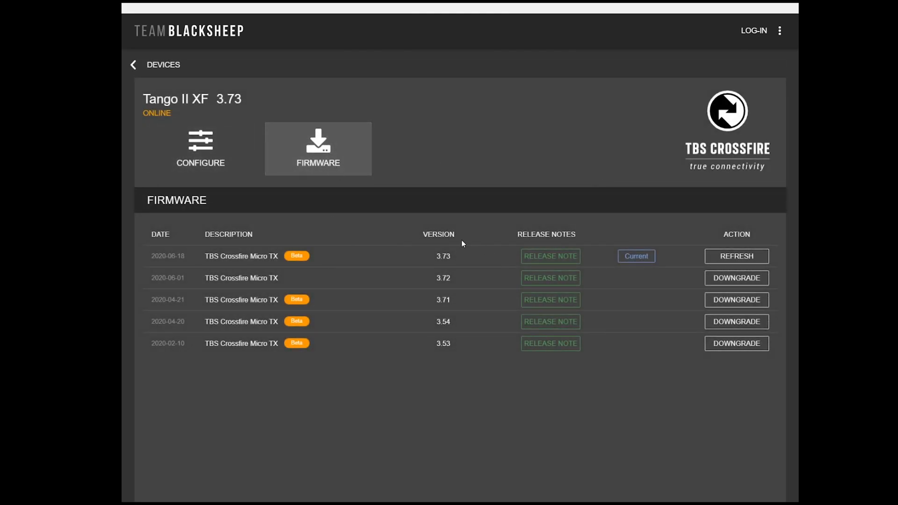
mouse_move(450, 256)
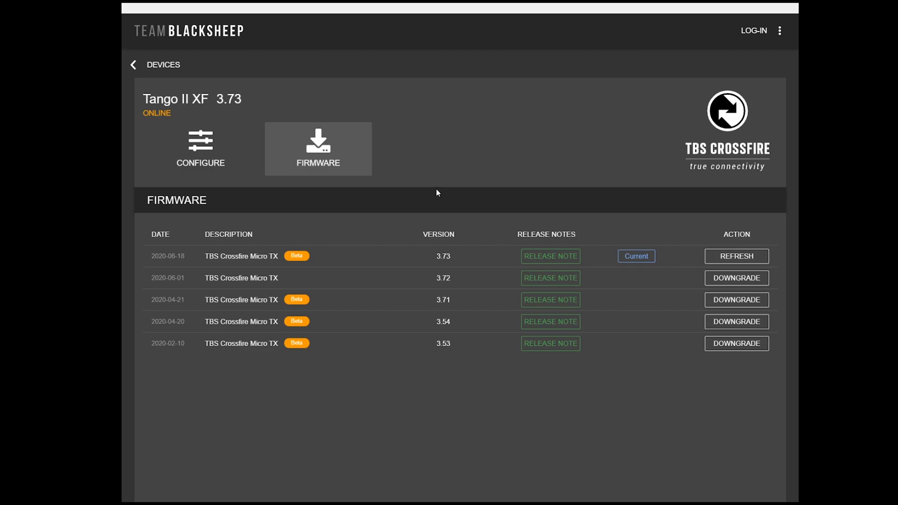
mouse_move(472, 231)
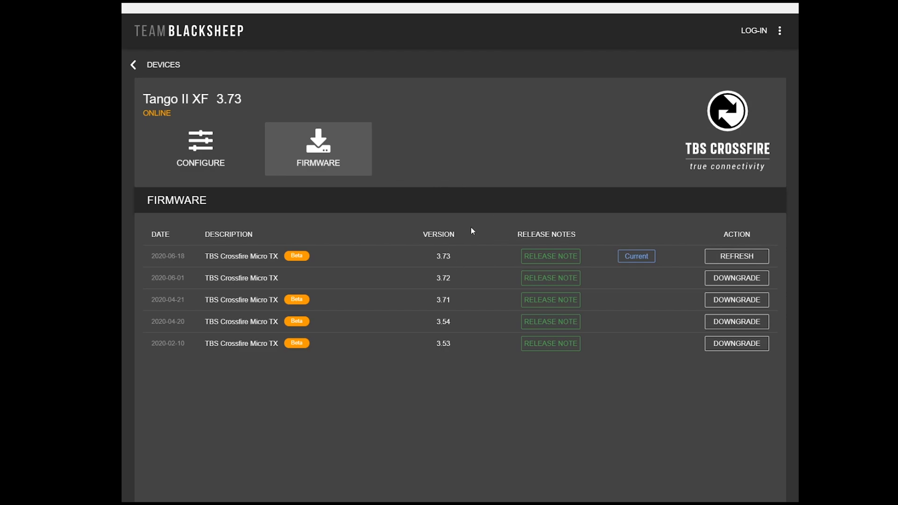
mouse_move(755, 89)
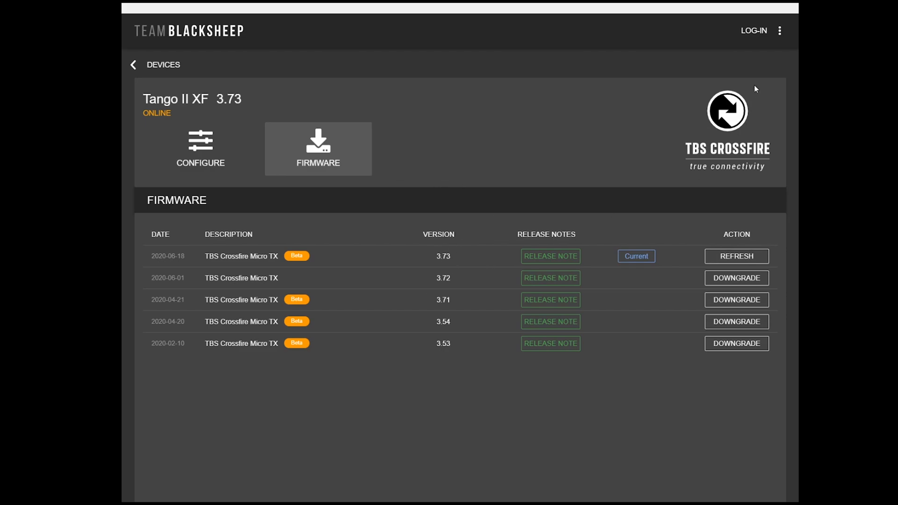
- Reload product firmware files again with beta included, confirm, and save Settings
click(779, 30)
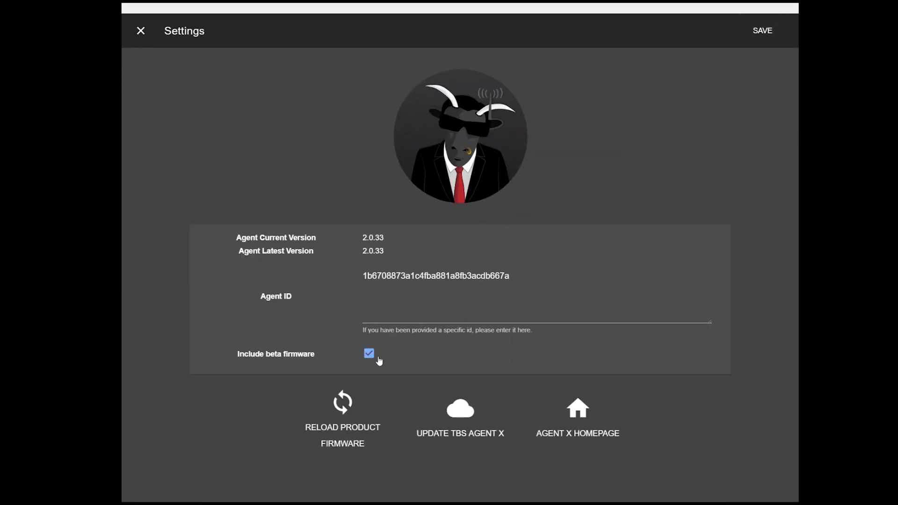
click(342, 417)
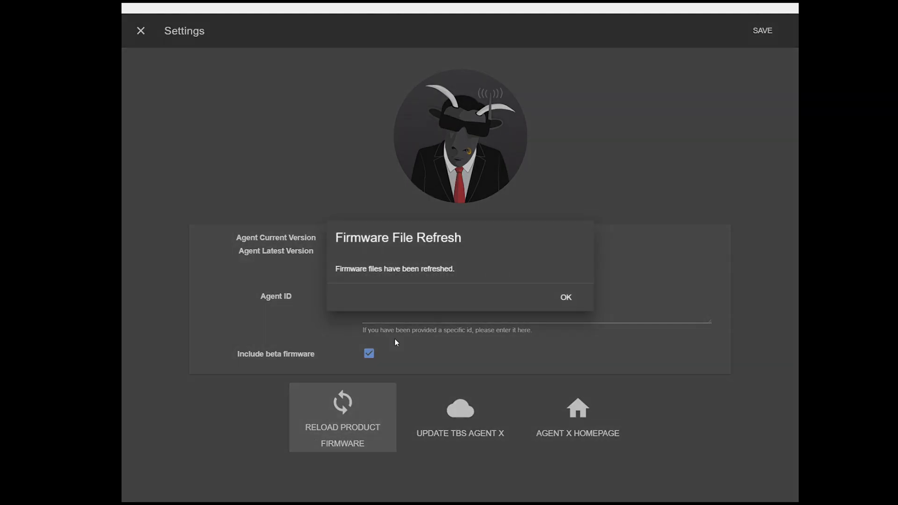
click(565, 297)
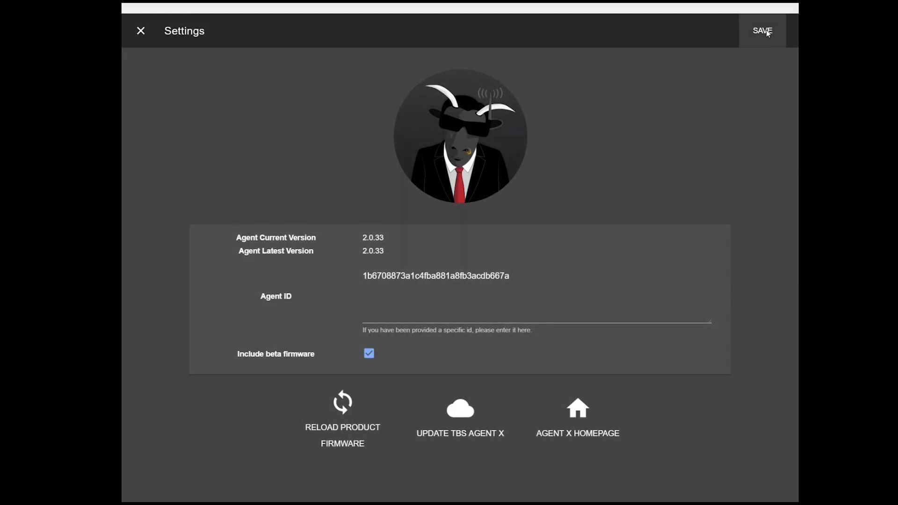
click(141, 31)
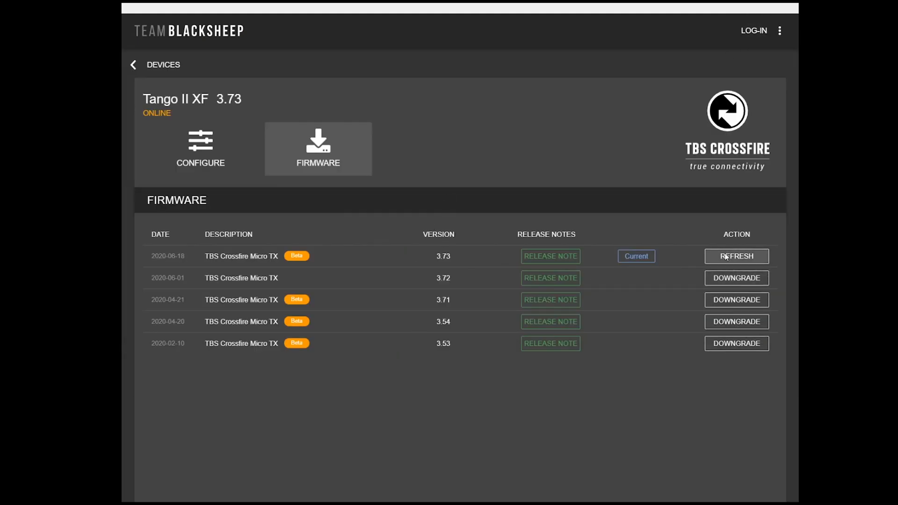